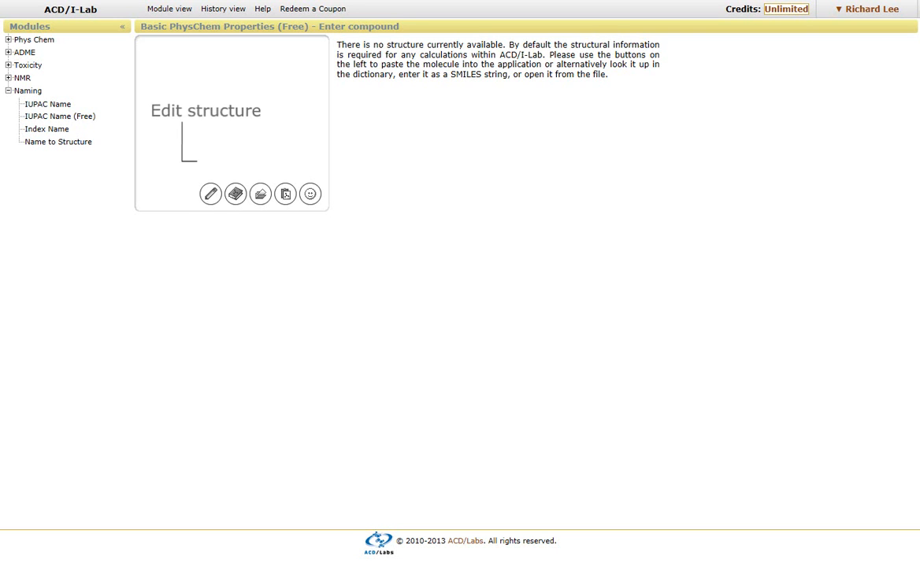
mouse_move(237, 194)
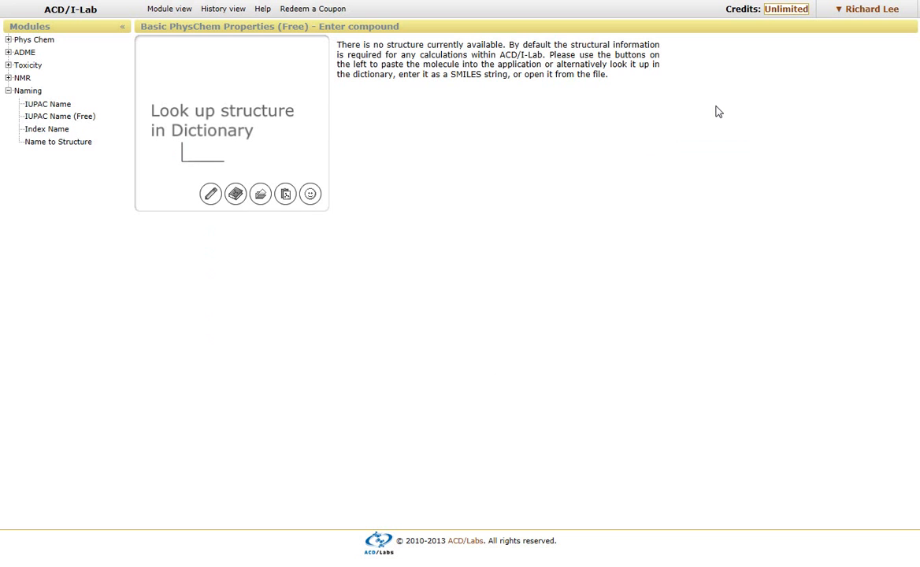
mouse_move(236, 194)
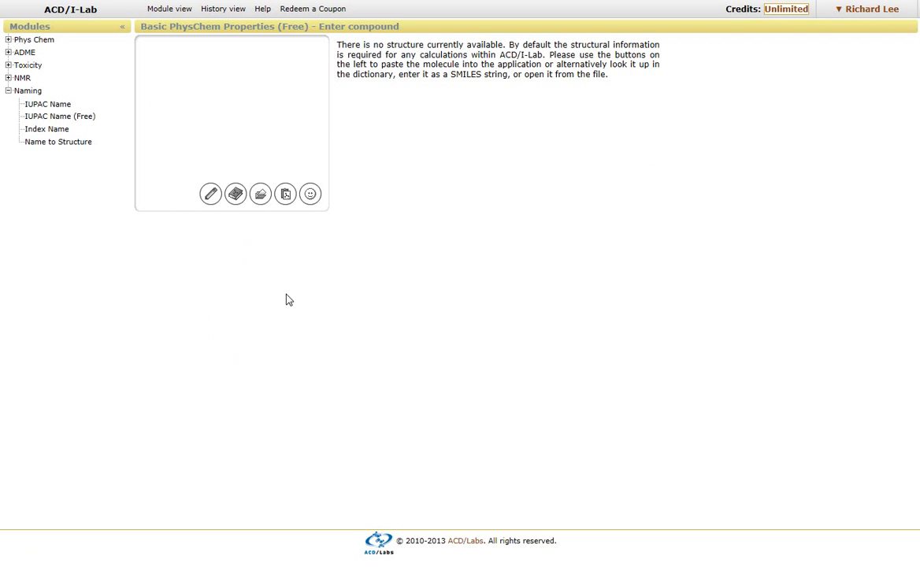
Paste the compound from the clipboard and get its predicted physicochemical properties
left_click(285, 194)
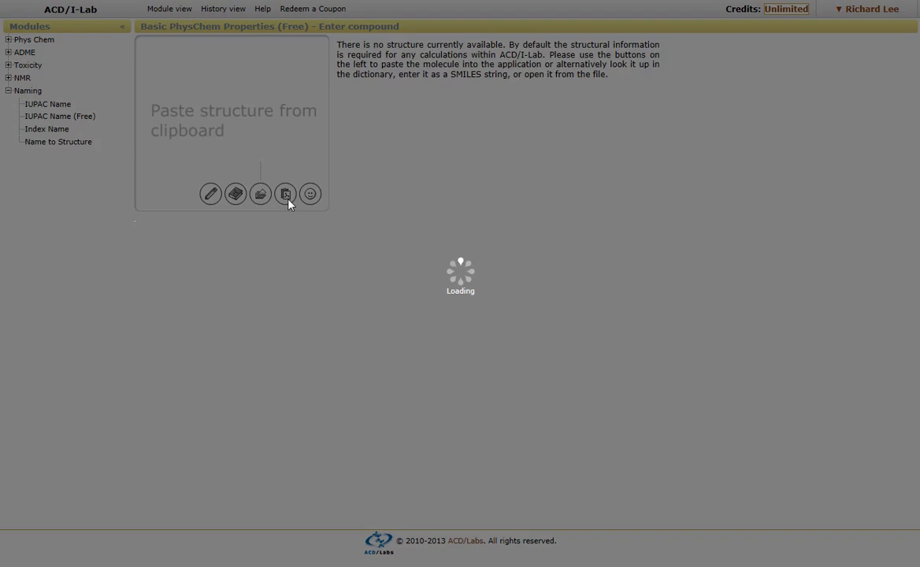
left_click(284, 196)
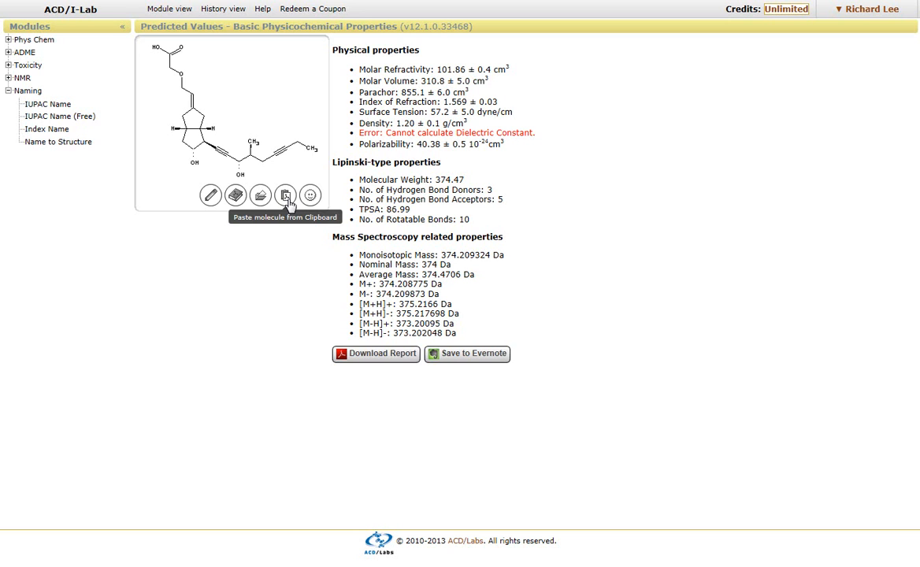
mouse_move(285, 213)
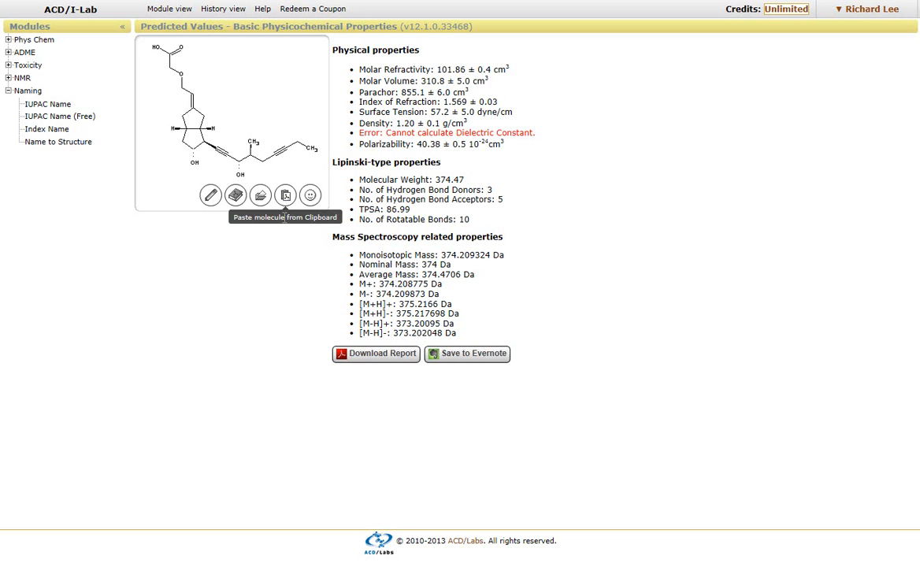
mouse_move(563, 76)
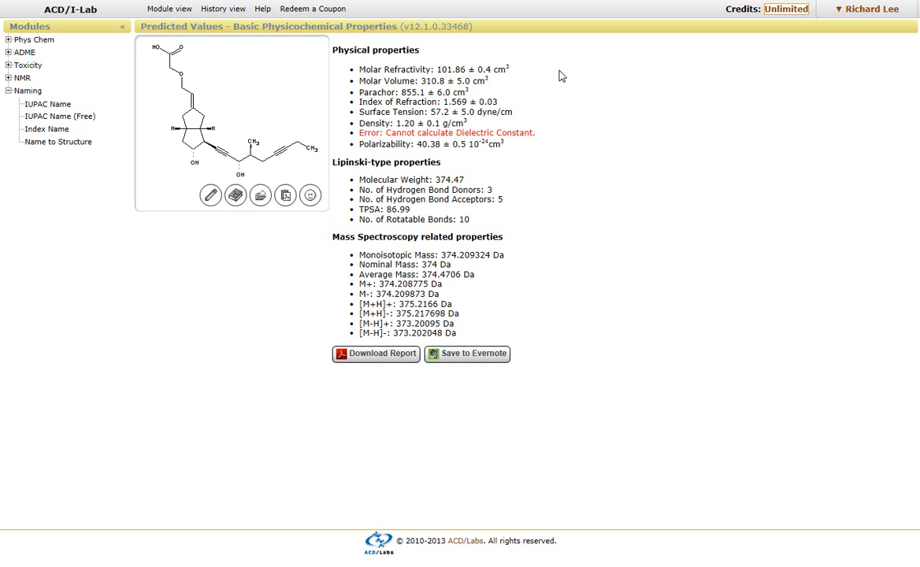
mouse_move(85, 91)
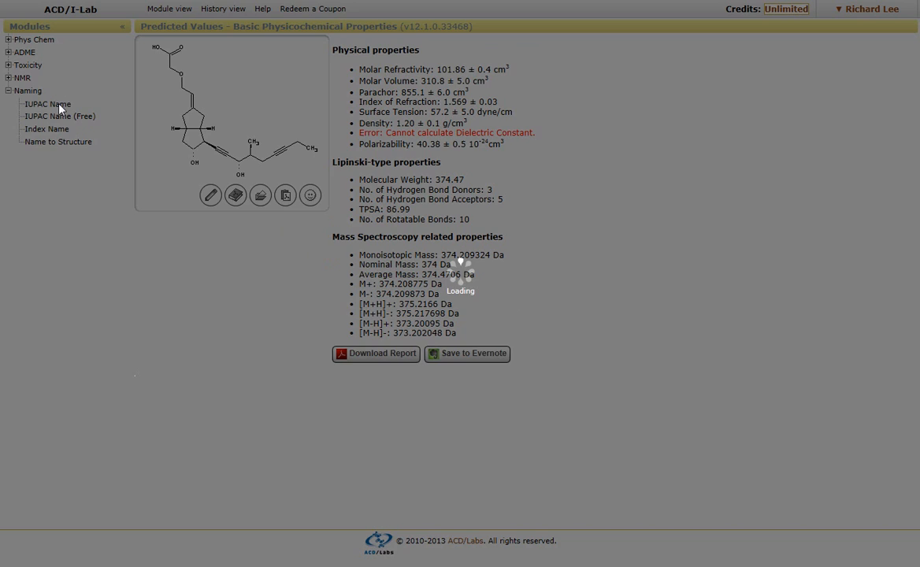
Name the compound with the IUPAC Name module, then switch to the Index Name module
left_click(48, 104)
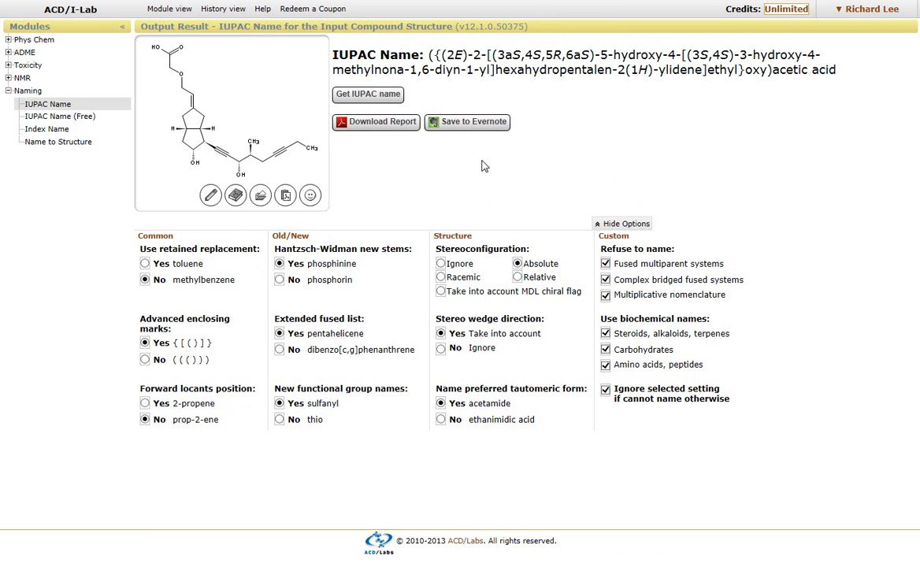
mouse_move(212, 309)
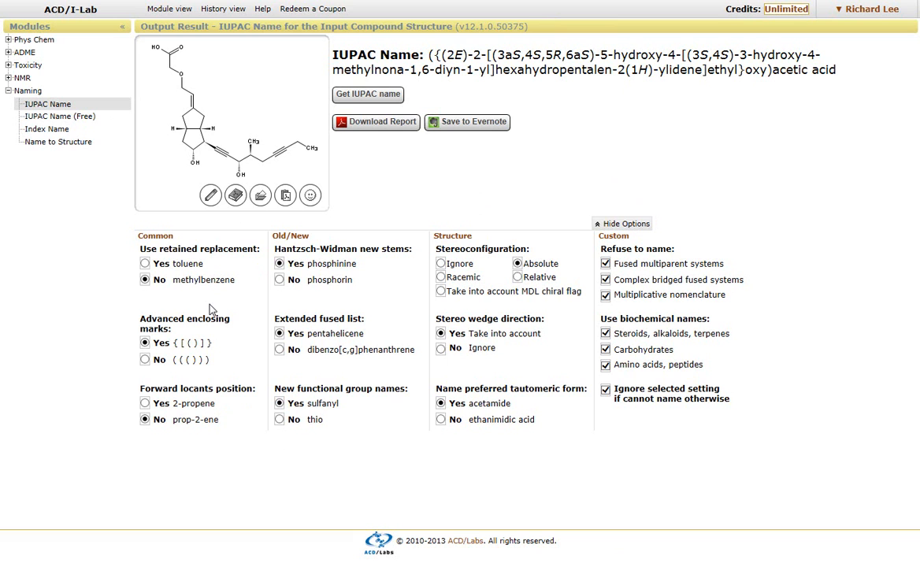
mouse_move(580, 196)
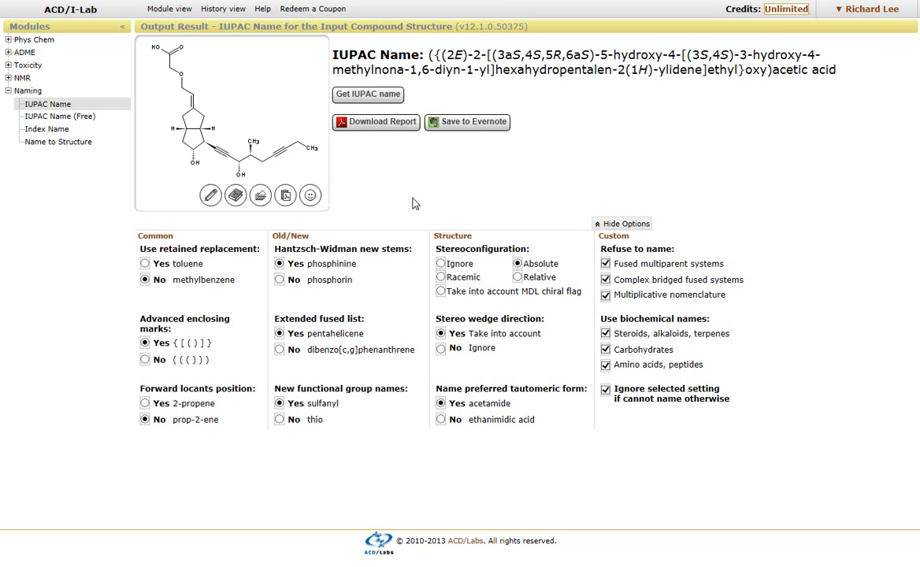
mouse_move(407, 194)
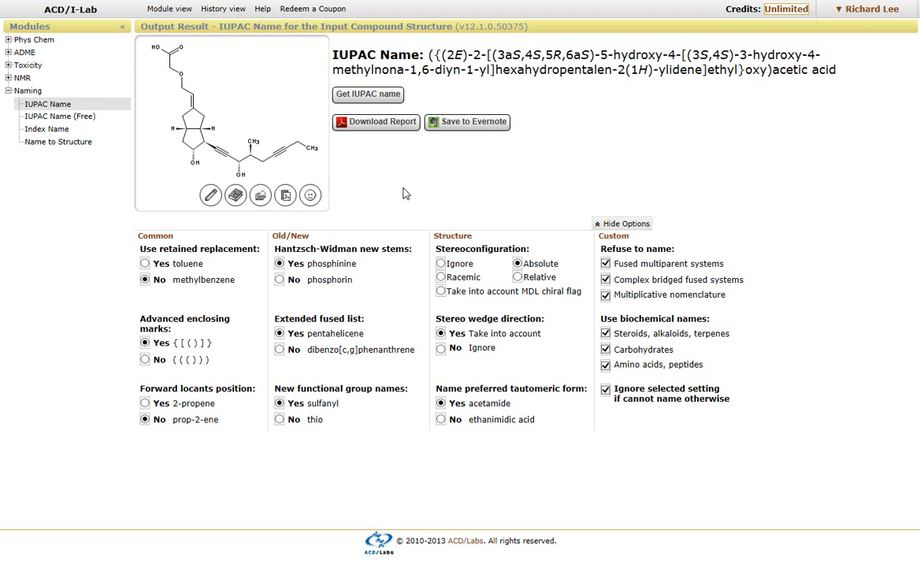
mouse_move(69, 138)
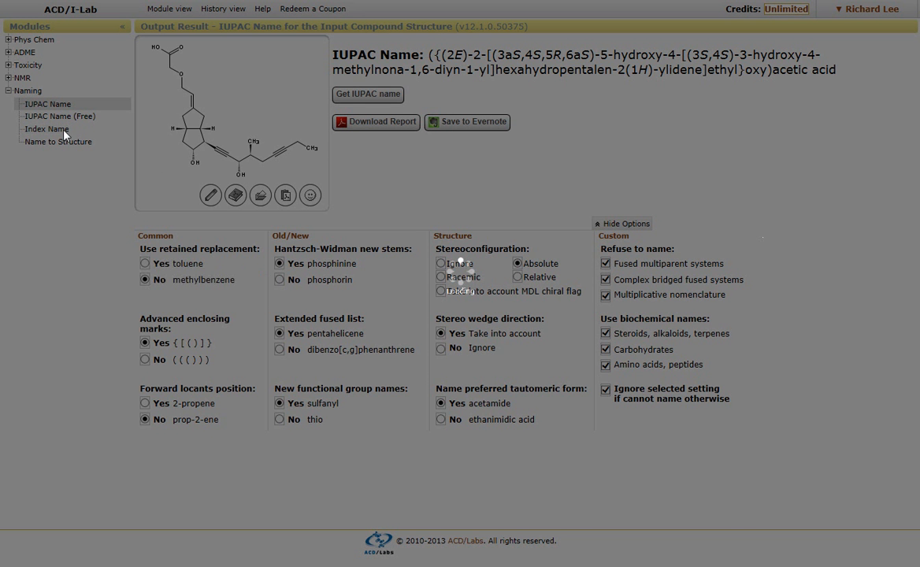
left_click(47, 129)
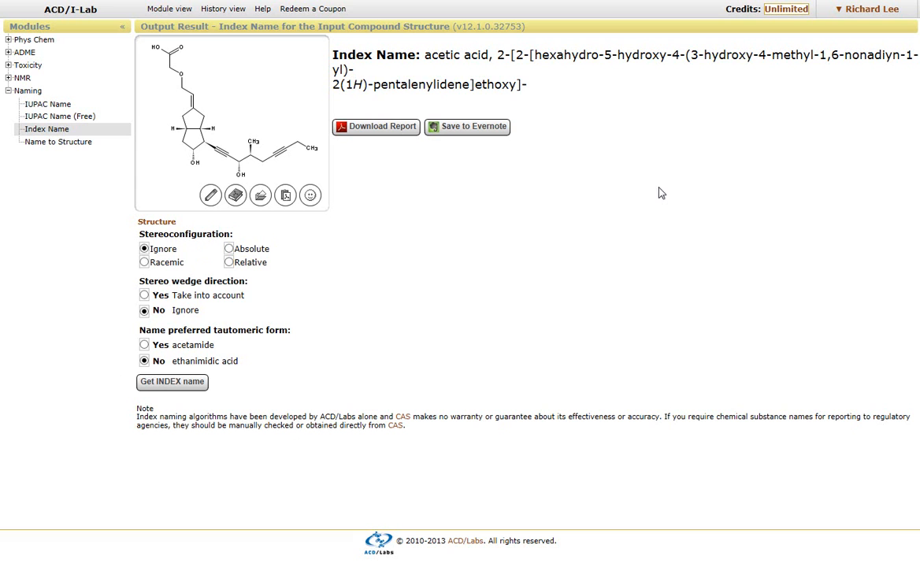
mouse_move(85, 158)
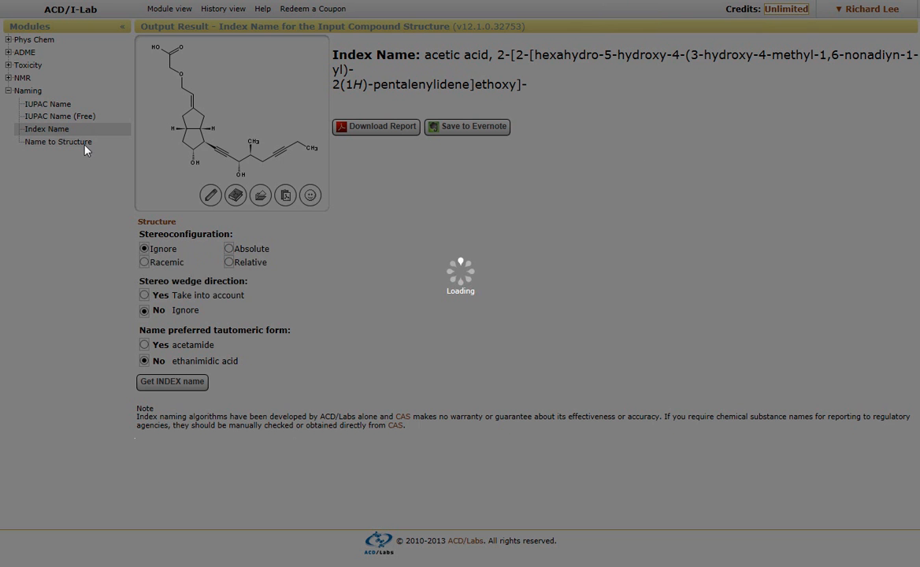
Move on to the Name to Structure module after the Index Name result
left_click(56, 142)
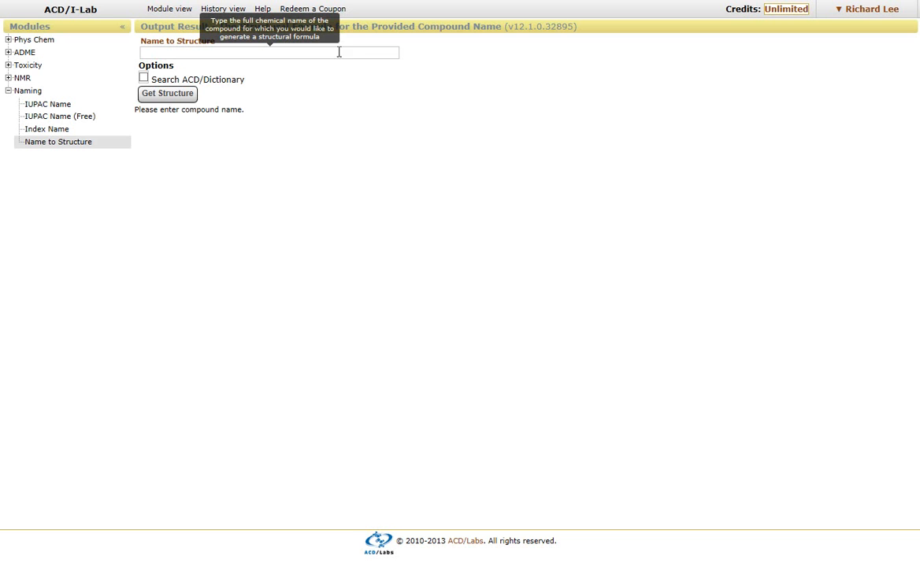
Enter the name [(7-hydroxy-4-methyl-2-oxo-2H-chromen-6-yl)oxy]acetic acid for conversion to a structure
type("[(7-hydroxy-4-methyl-2-oxo-2H-chromen-6-yl)oxy]acetic acid")
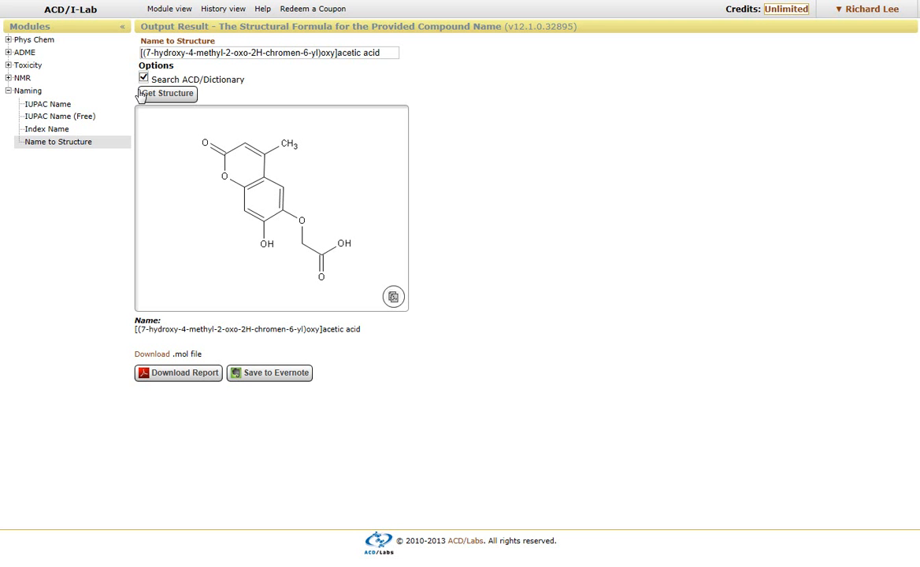
mouse_move(165, 93)
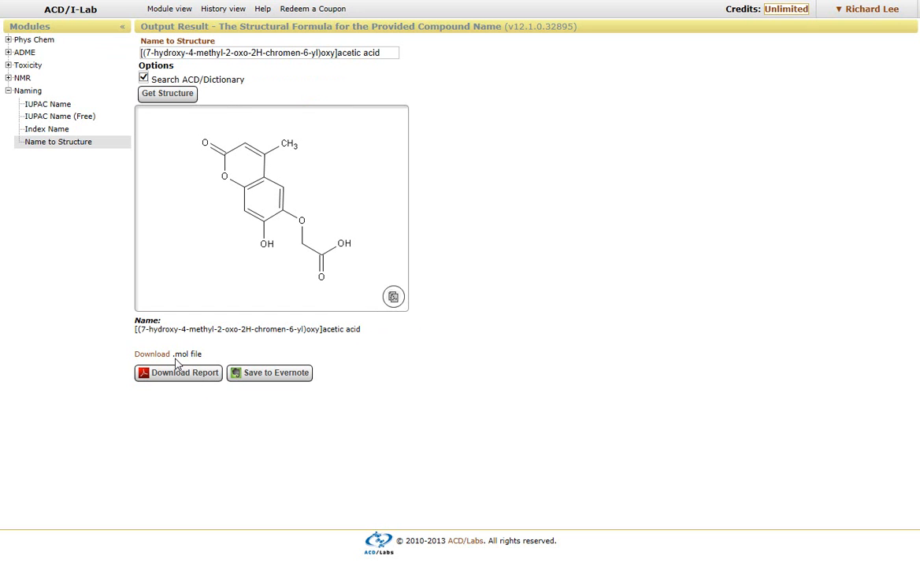
mouse_move(149, 353)
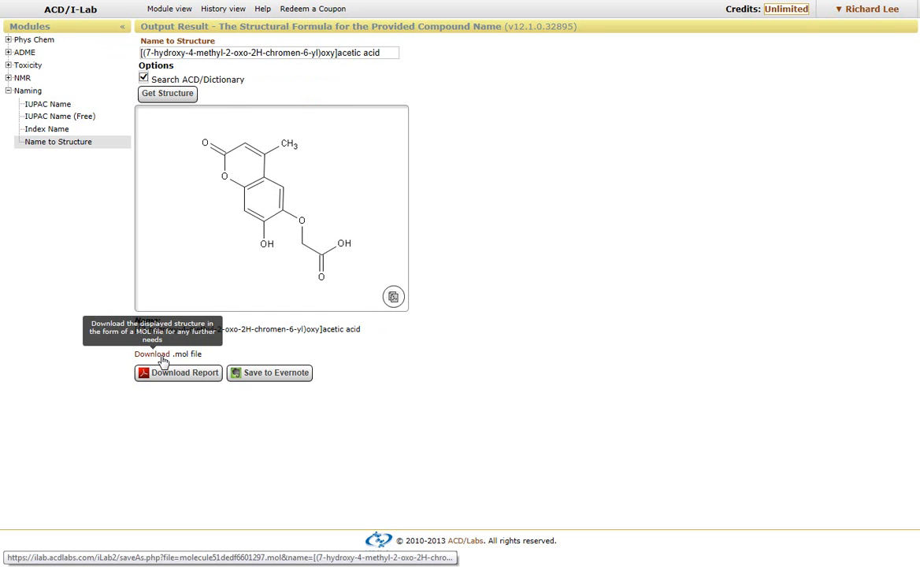
mouse_move(394, 298)
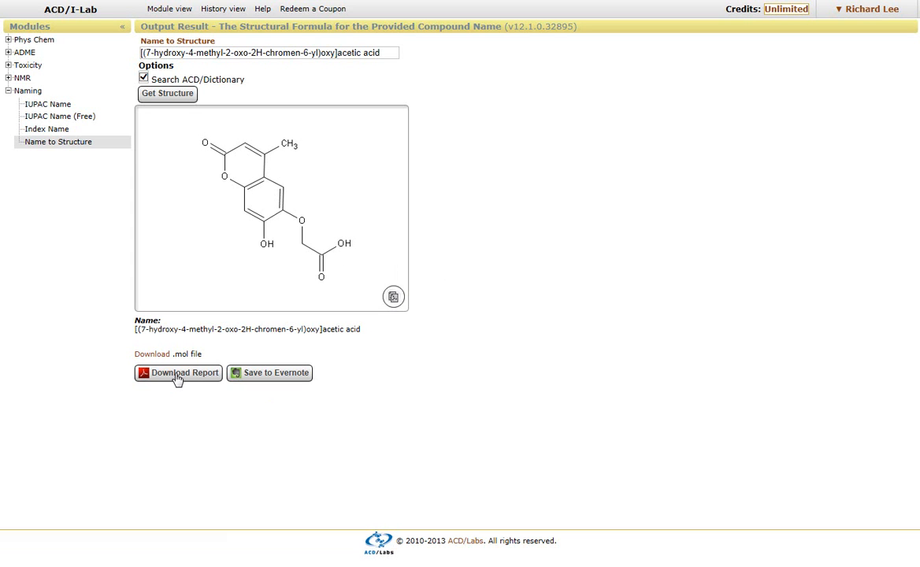
mouse_move(446, 303)
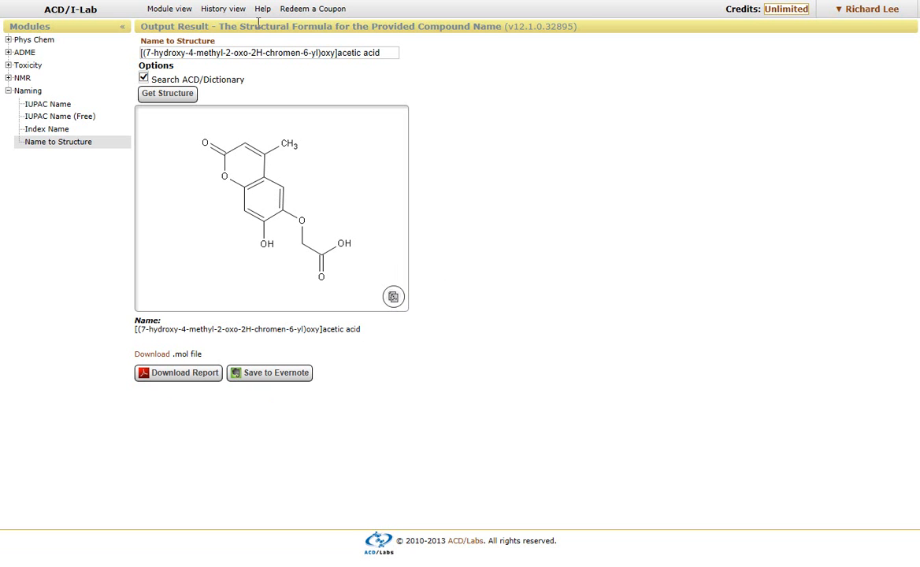
mouse_move(262, 10)
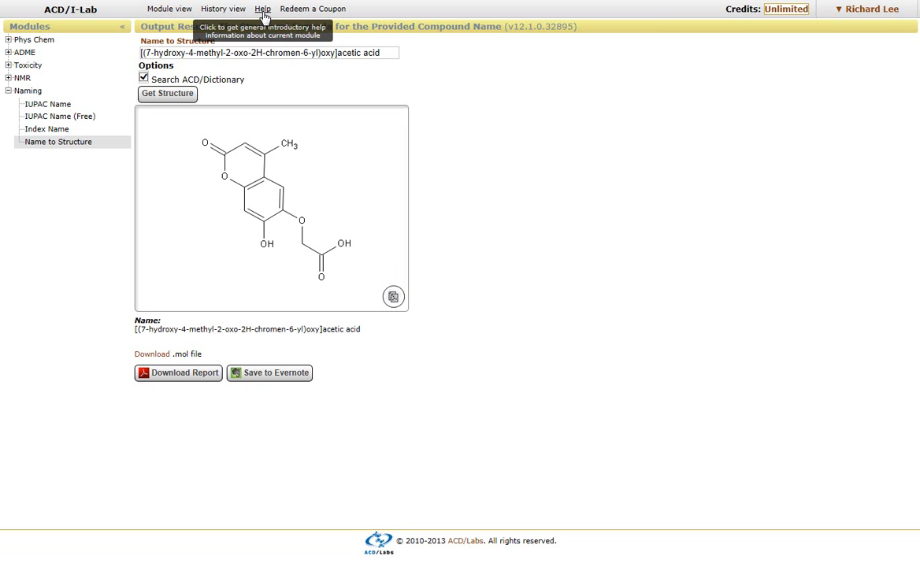
left_click(262, 10)
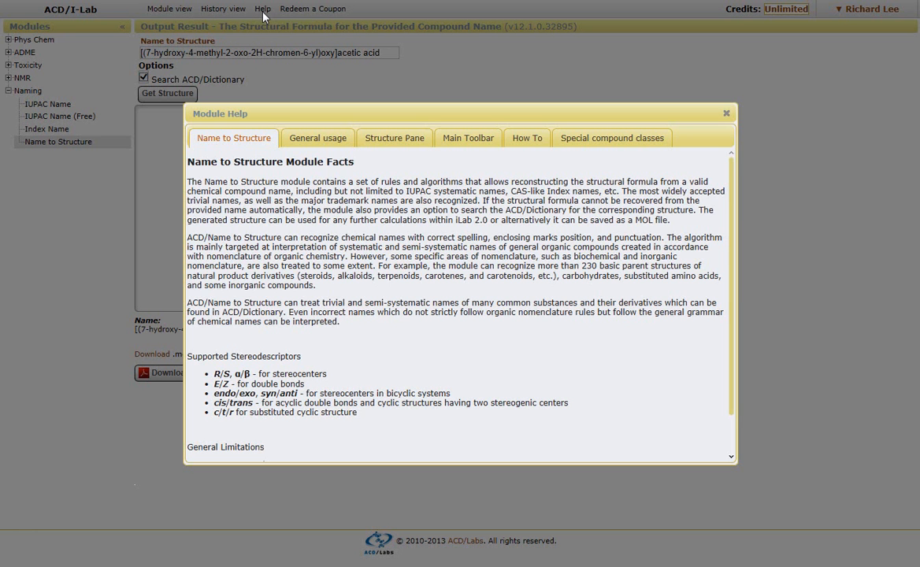
mouse_move(637, 315)
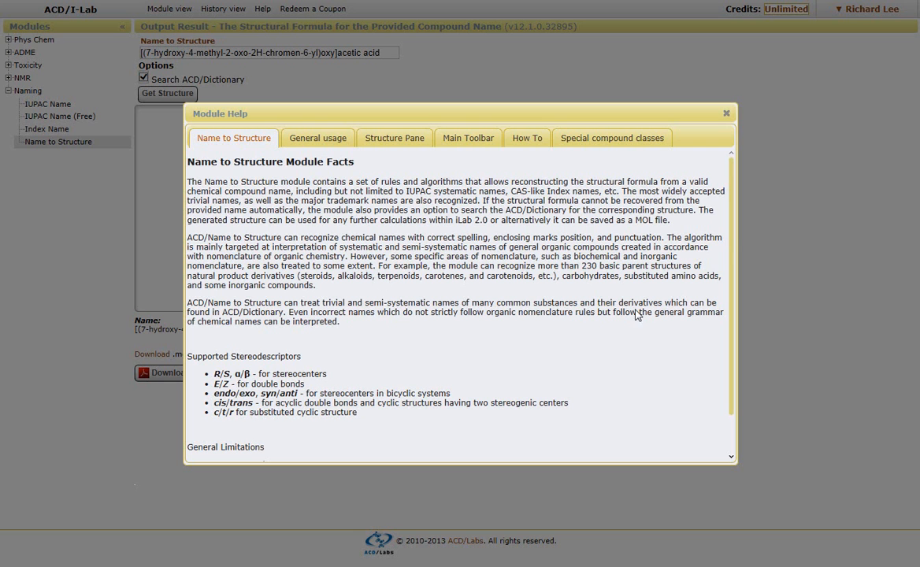
scroll("down", 3)
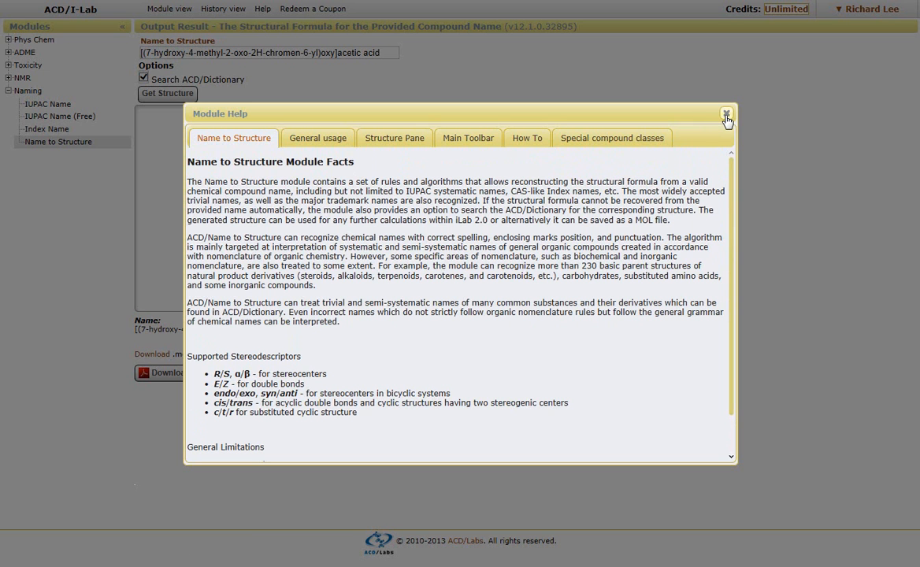
left_click(725, 113)
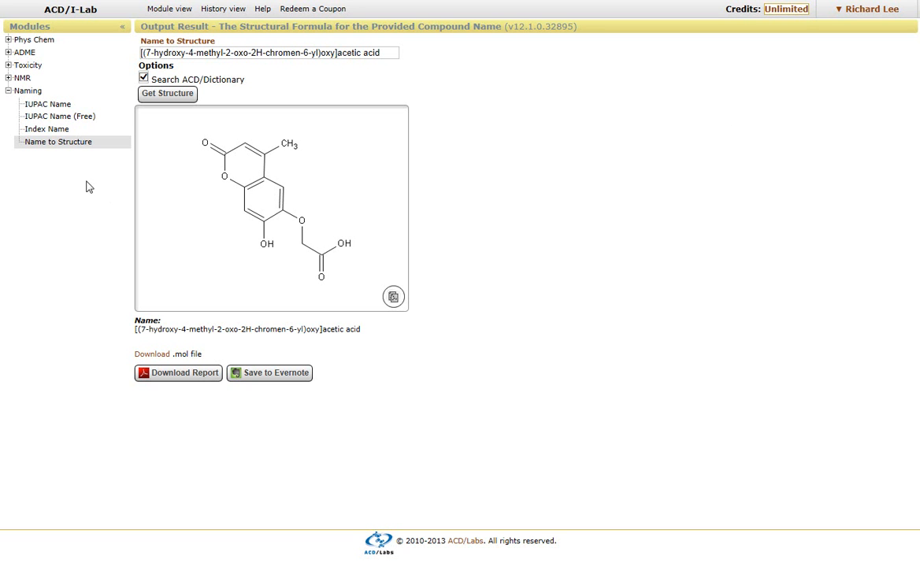
Return to the IUPAC Name result and read through its module help, then close the help
left_click(47, 104)
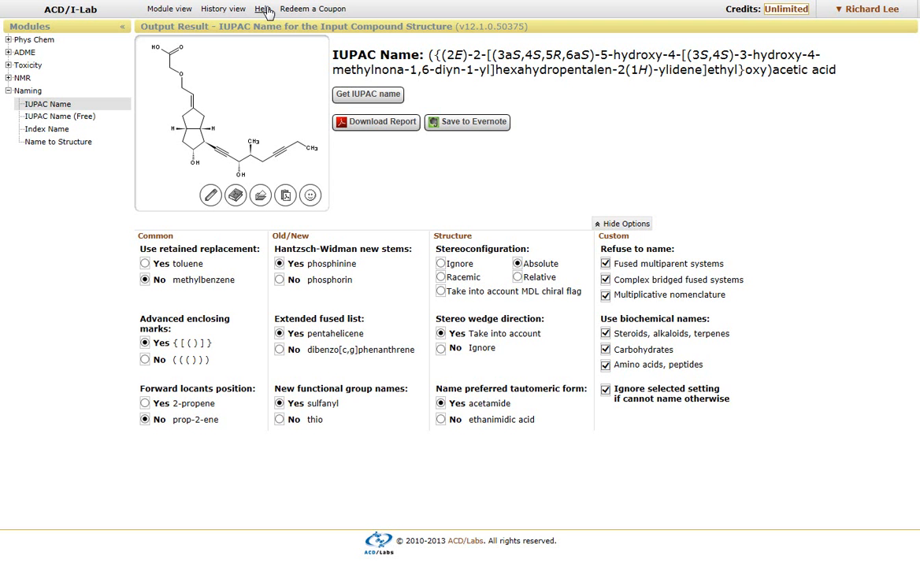
left_click(261, 10)
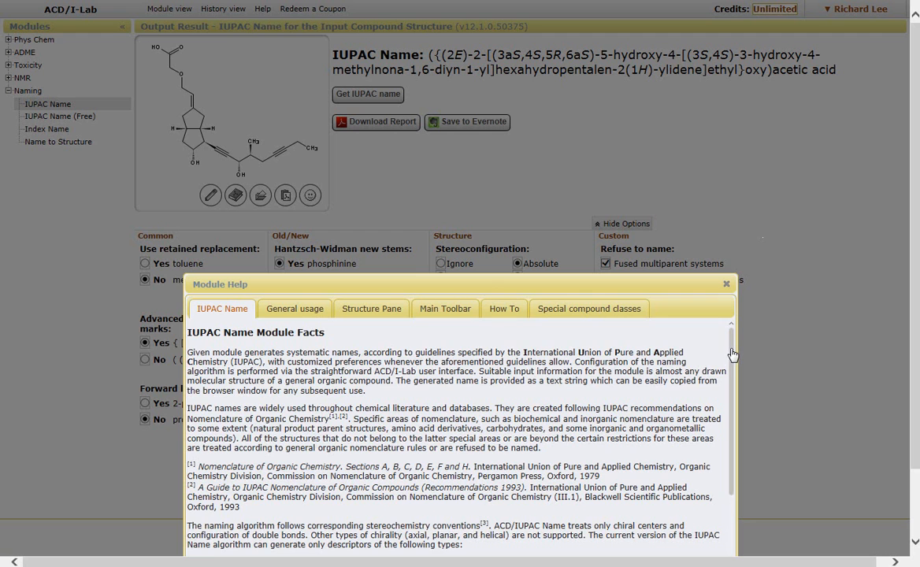
scroll("down", 3)
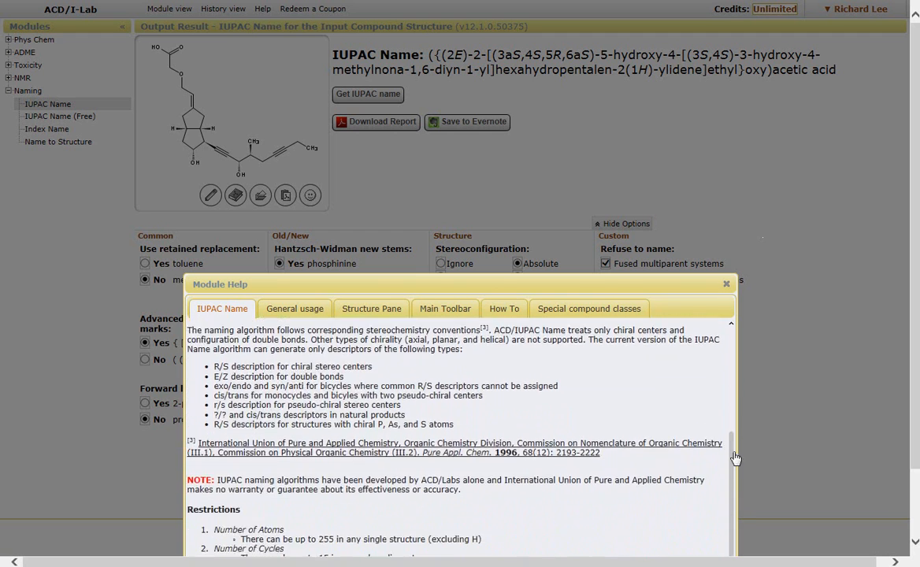
scroll("down", 3)
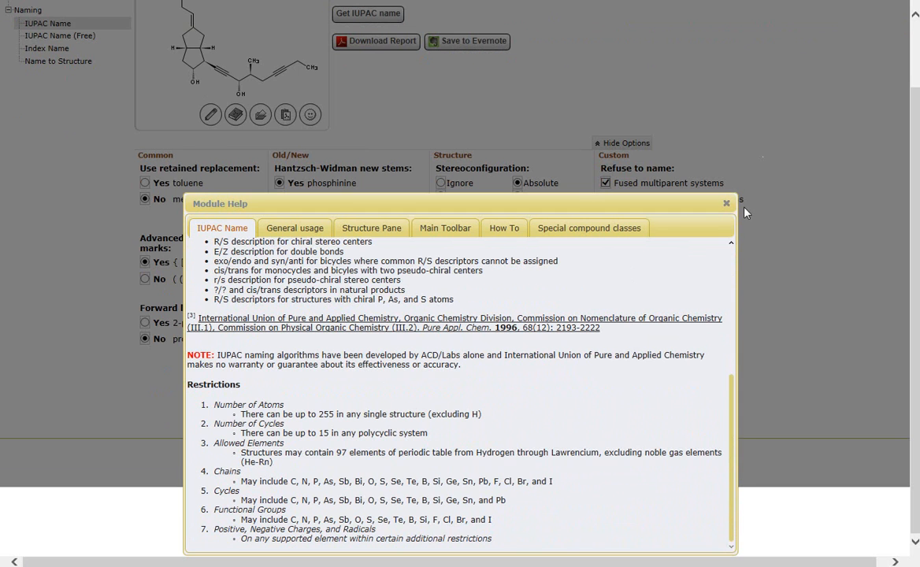
left_click(726, 203)
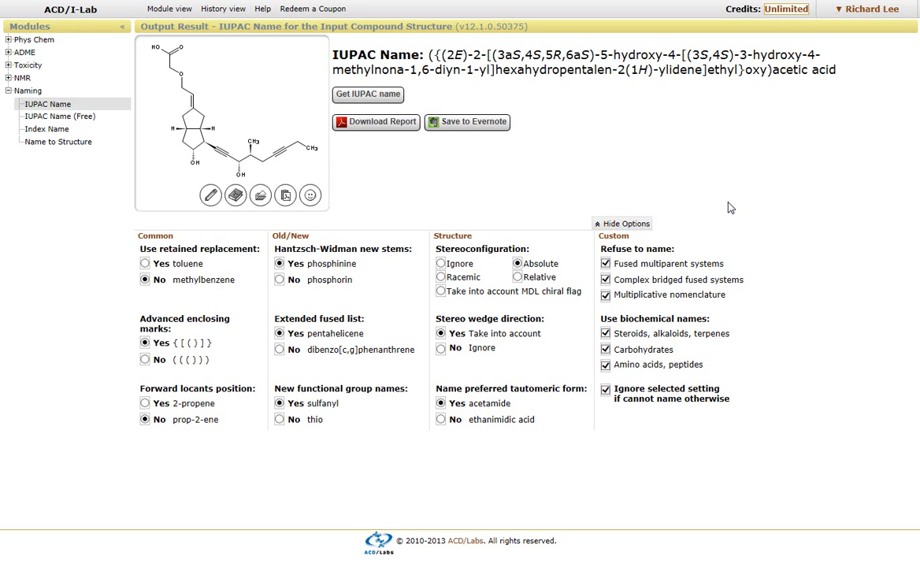